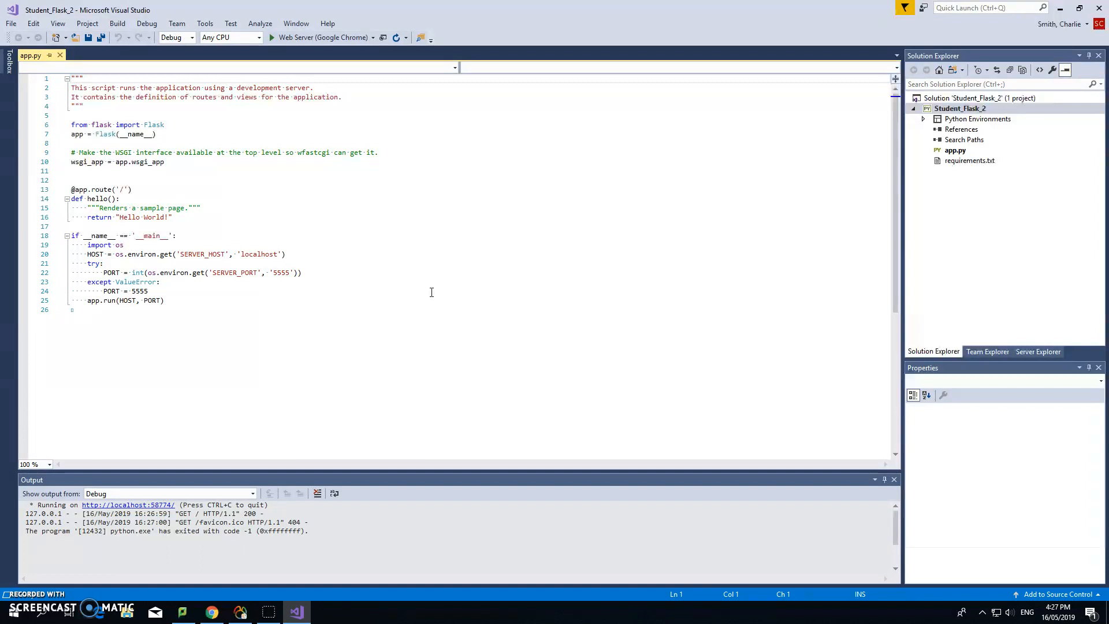
{"action": "mouse_move", "coordinate": [428, 293]}
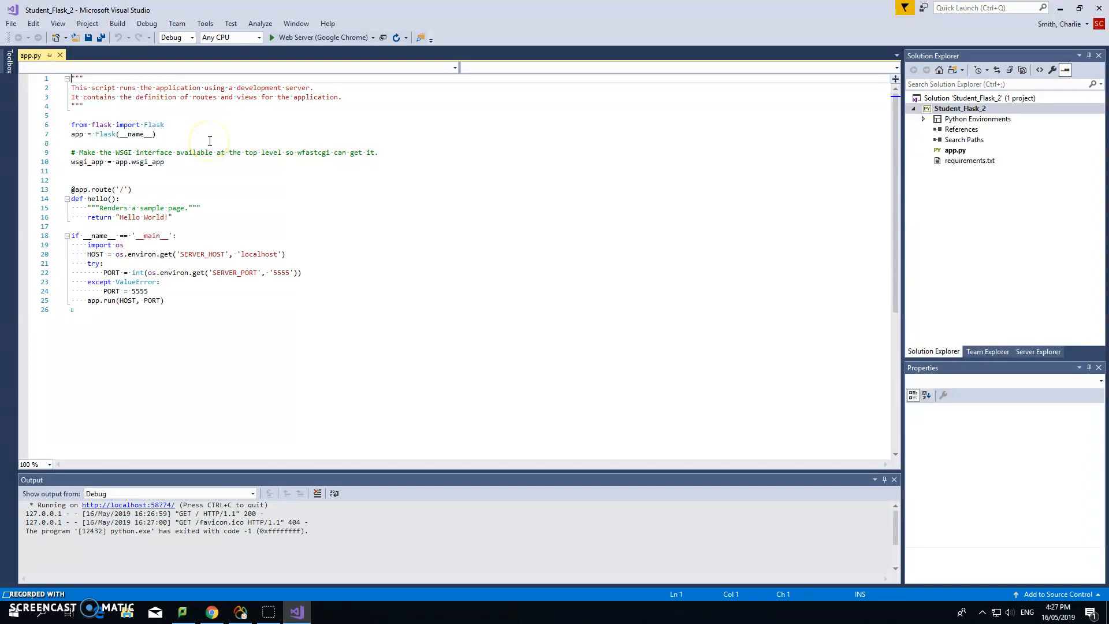
{"action": "mouse_move", "coordinate": [211, 149]}
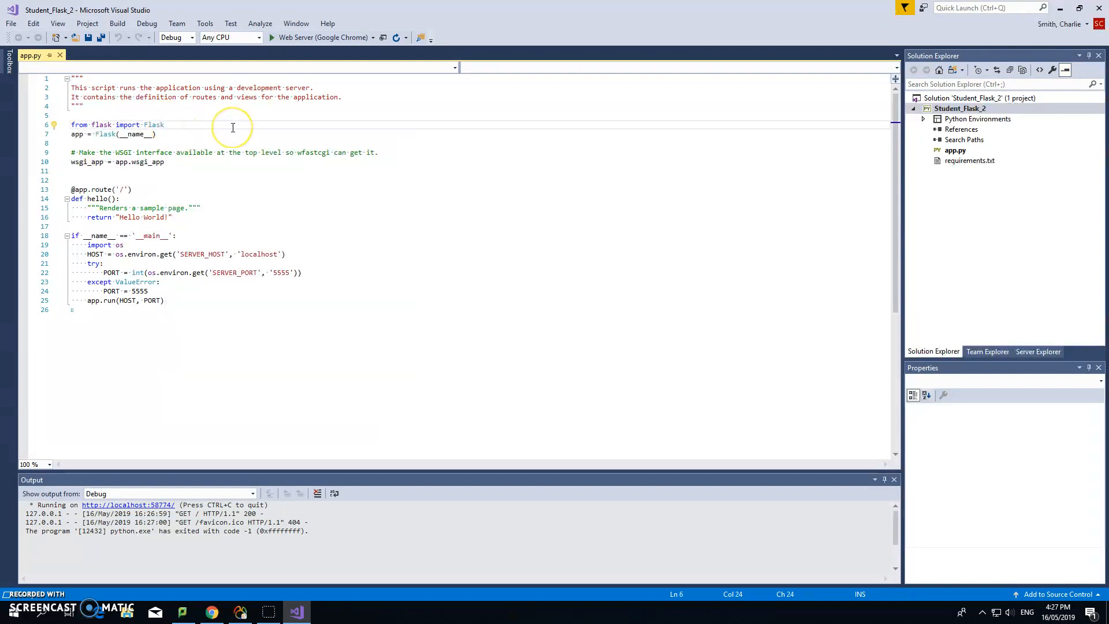
Step: Add 'import pymysql' on line 7 using the IntelliSense suggestion
{"action": "type", "text": "import mysq"}
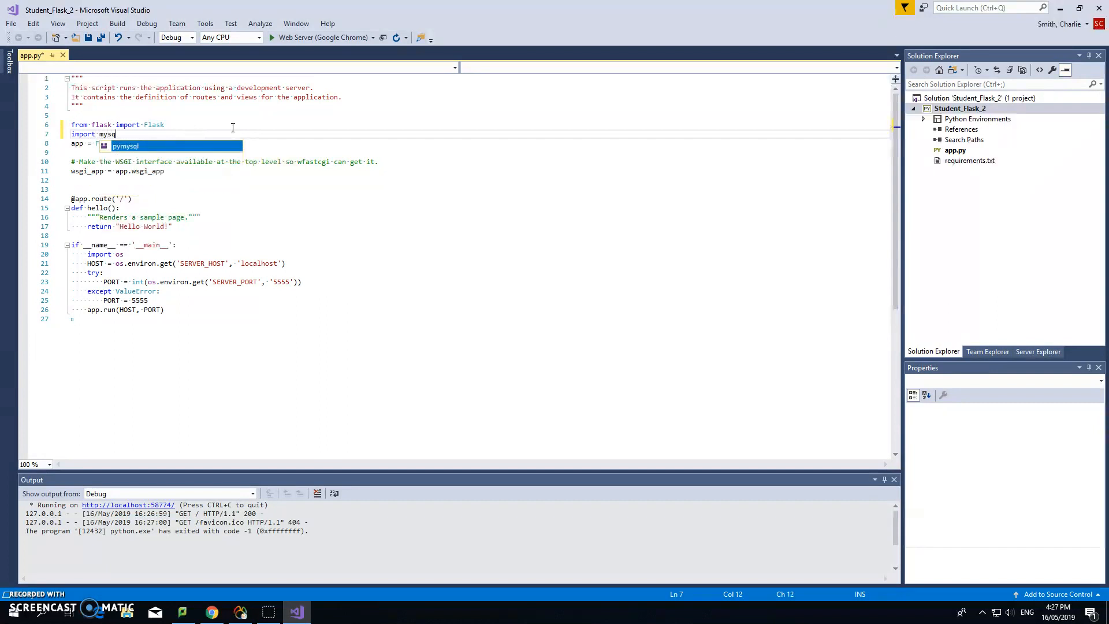
{"action": "type", "text": "l"}
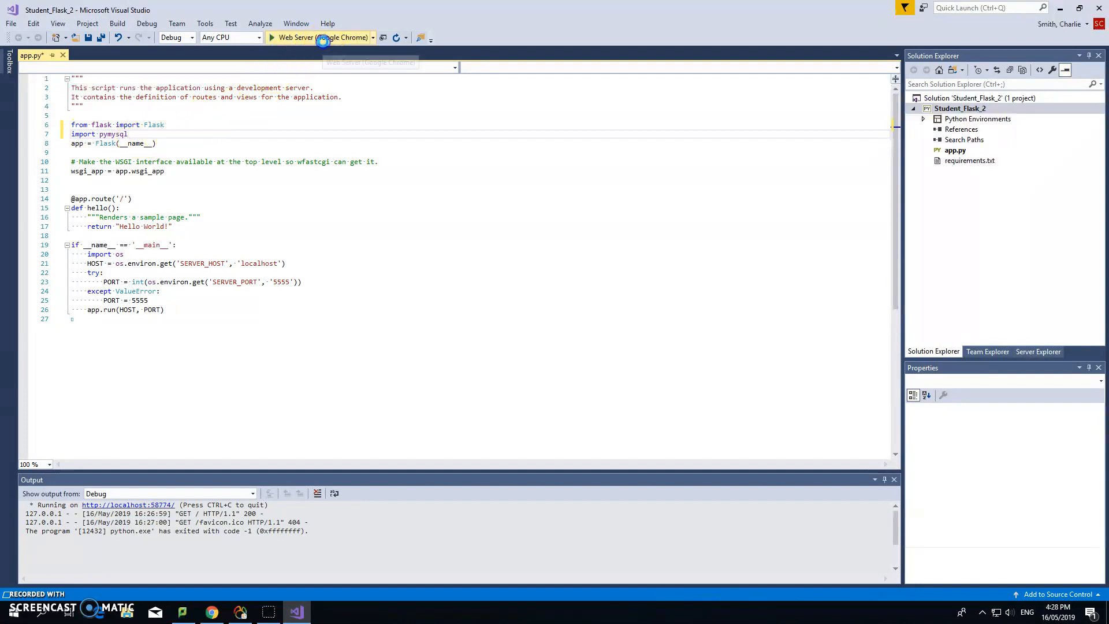
Step: Run the app with Web Server (Google Chrome), then close the python.exe console
{"action": "left_click", "coordinate": [271, 38]}
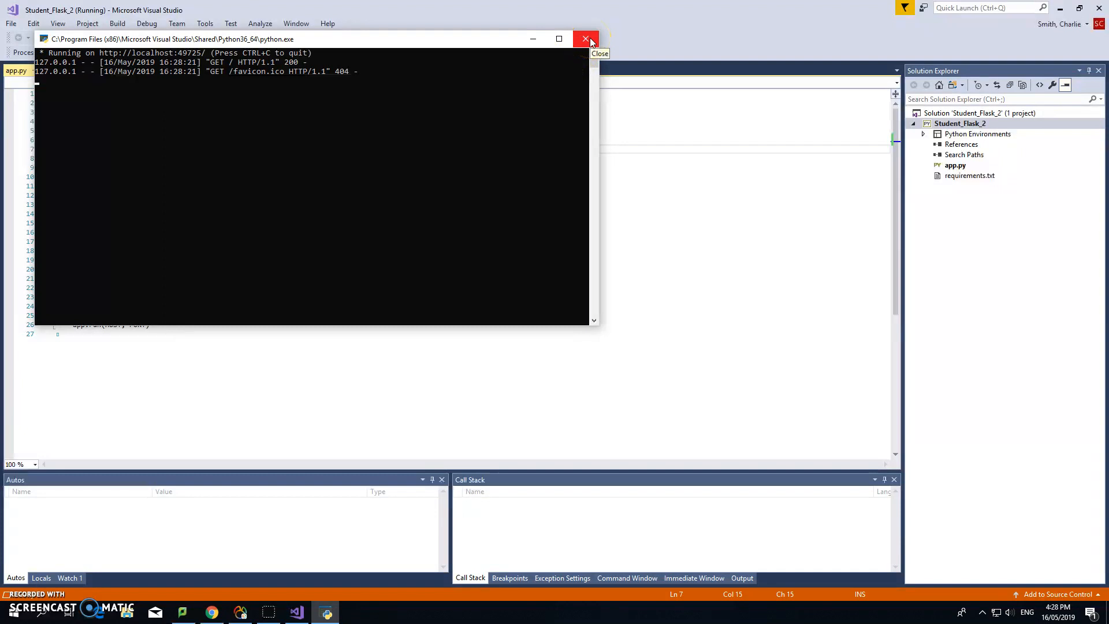
{"action": "left_click", "coordinate": [586, 39]}
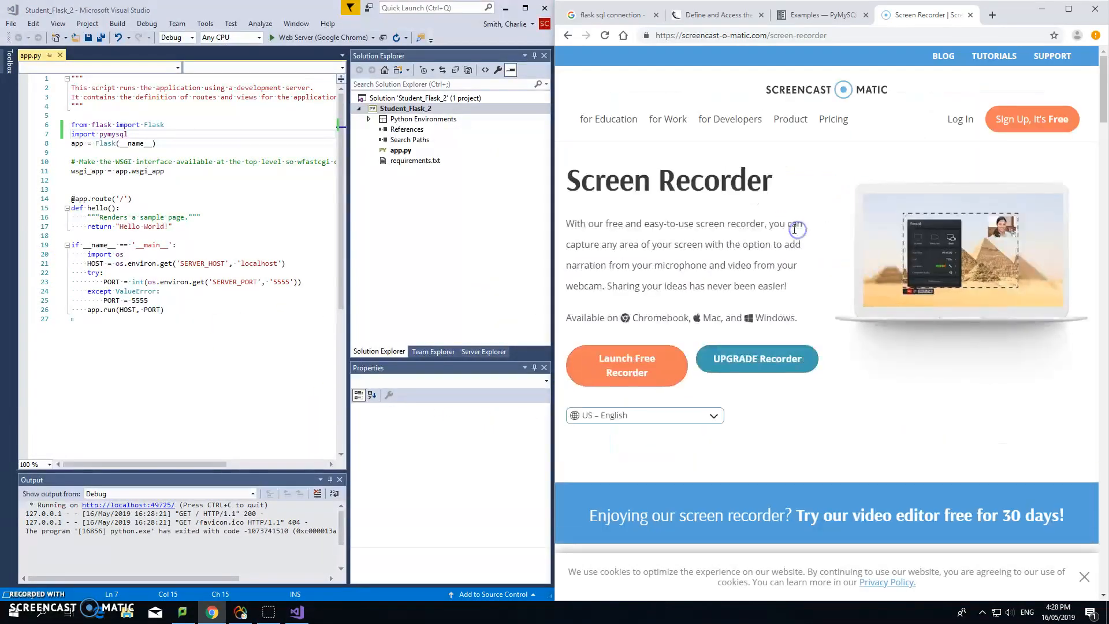
Step: On the PyMySQL Examples page, select the connection and read-a-single-record example code
{"action": "left_click", "coordinate": [807, 14]}
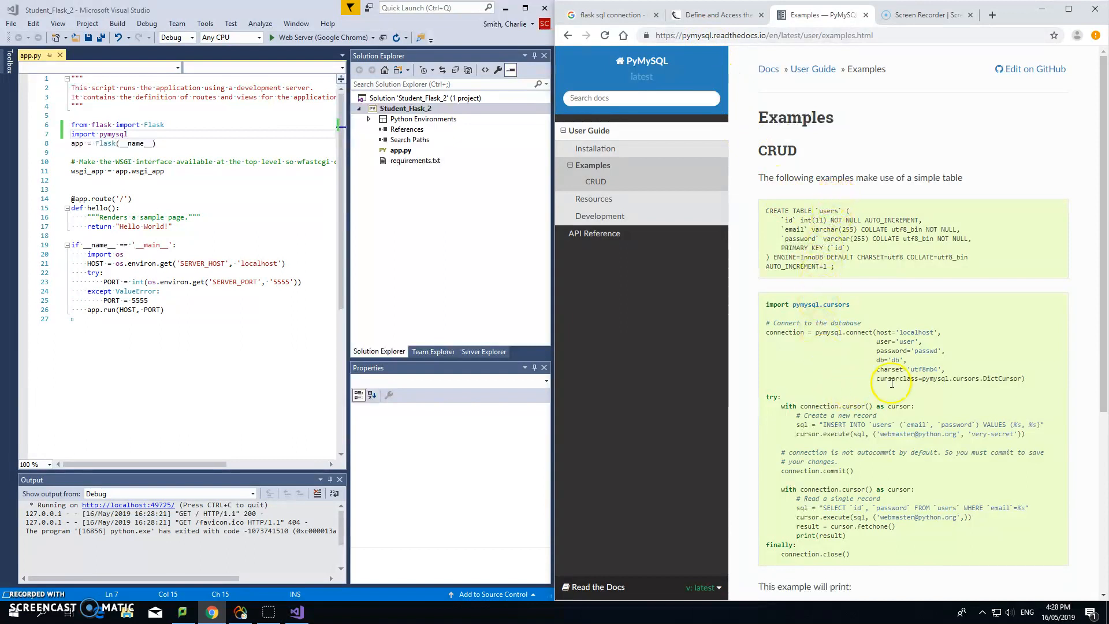
{"action": "mouse_move", "coordinate": [845, 359]}
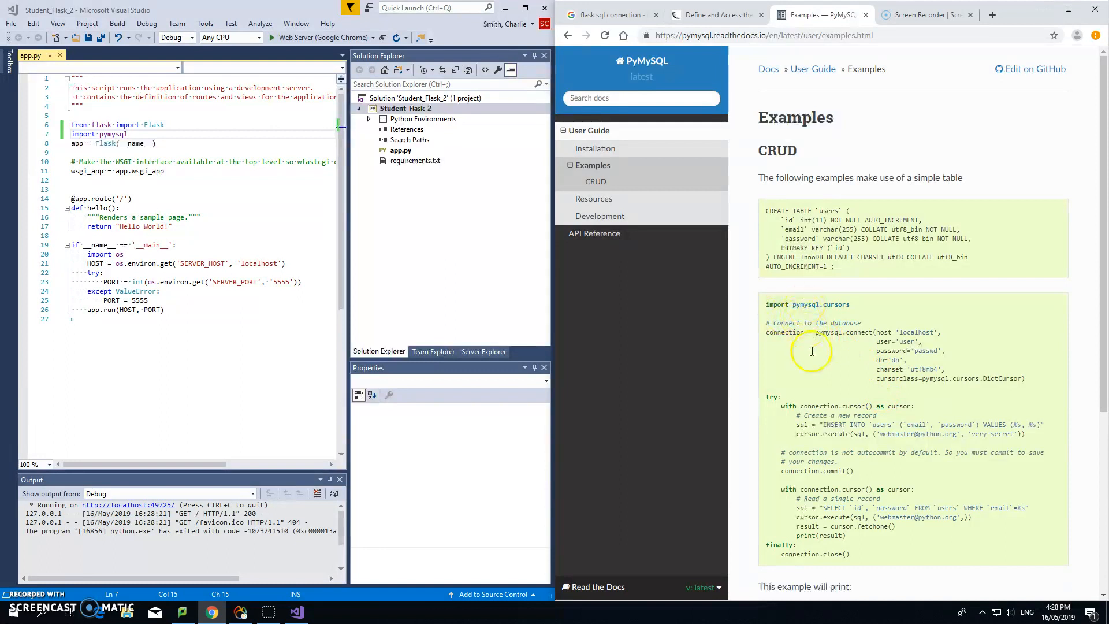
{"action": "mouse_move", "coordinate": [824, 362]}
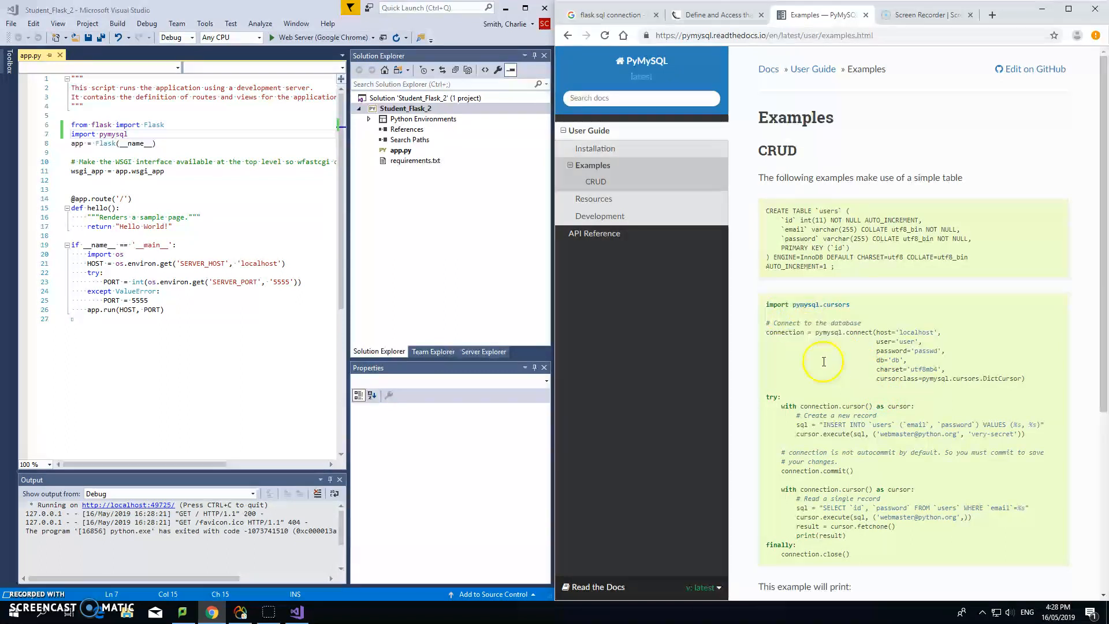
{"action": "mouse_move", "coordinate": [845, 404]}
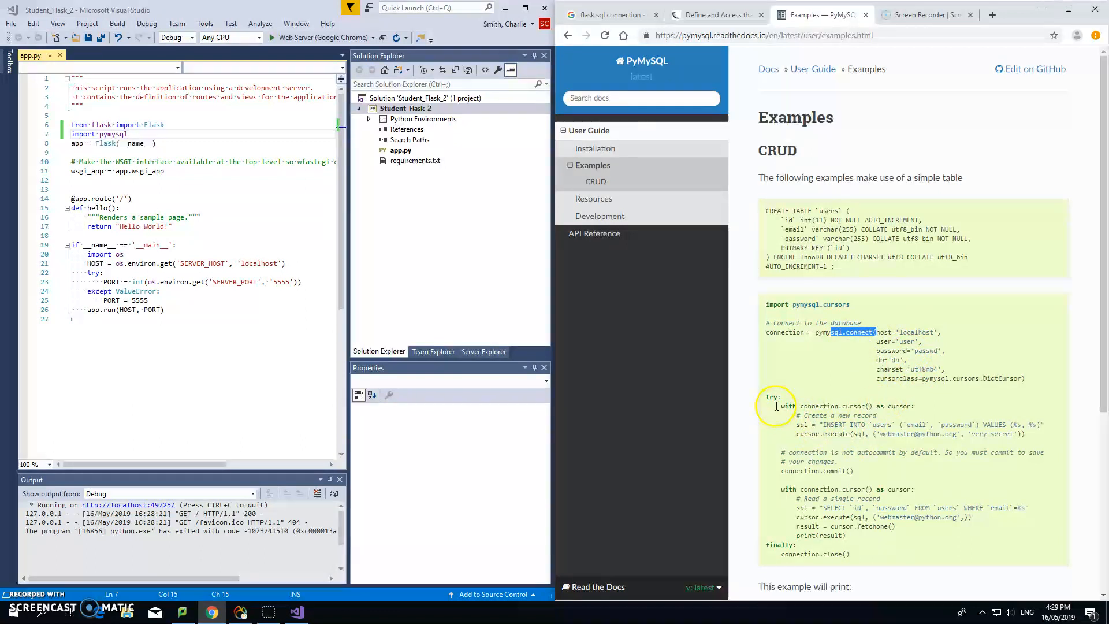
{"action": "left_click_drag", "start_coordinate": [779, 406], "coordinate": [873, 471]}
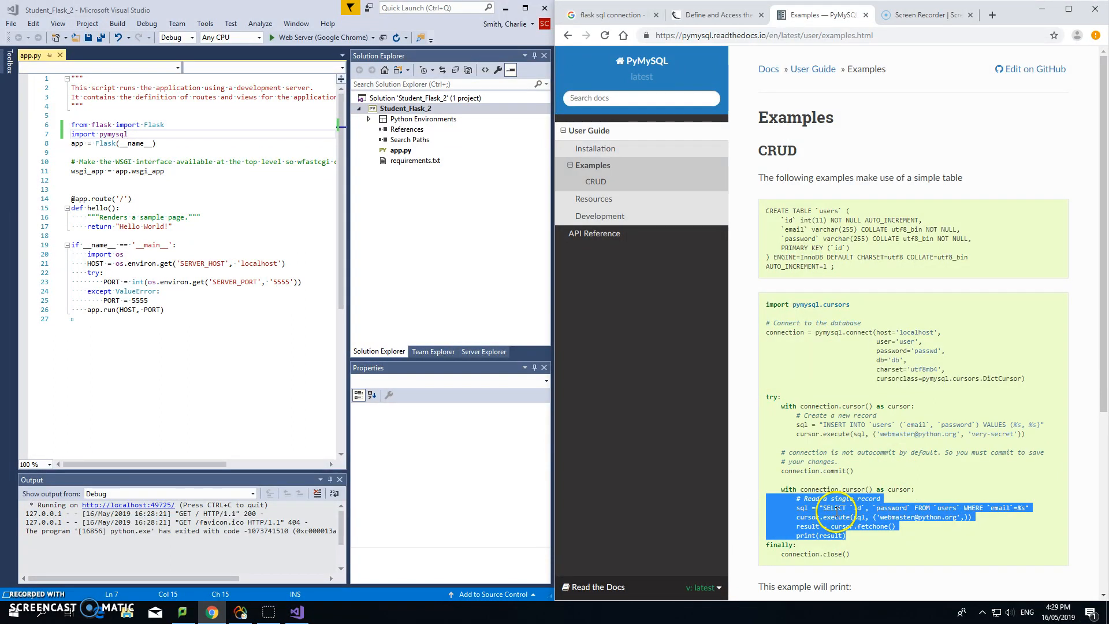
{"action": "left_click_drag", "start_coordinate": [835, 516], "coordinate": [773, 315]}
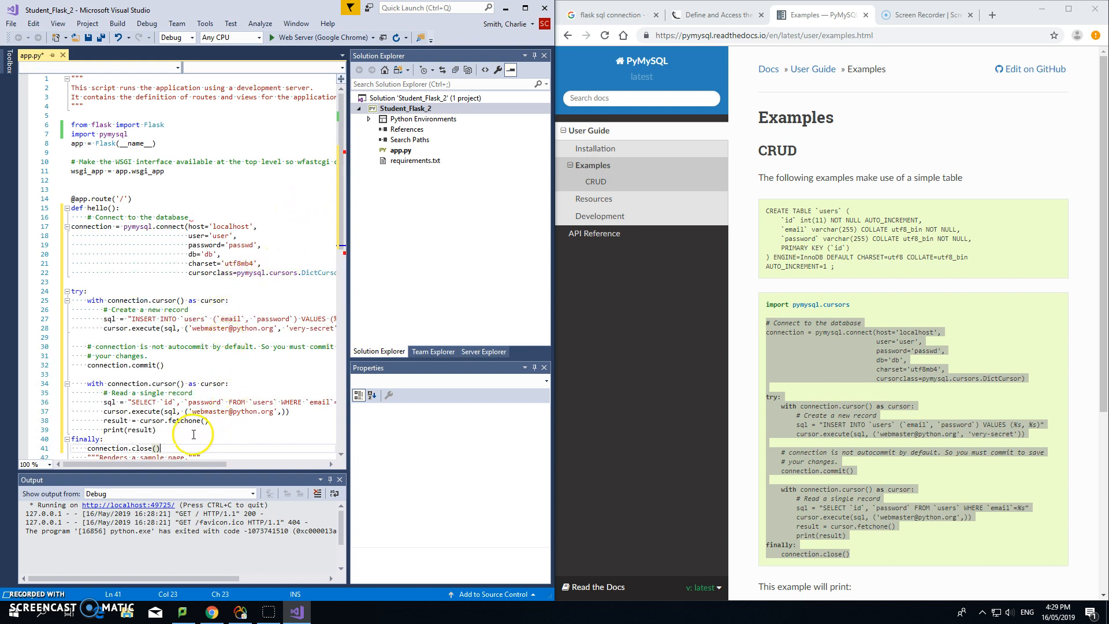
{"action": "mouse_move", "coordinate": [71, 227]}
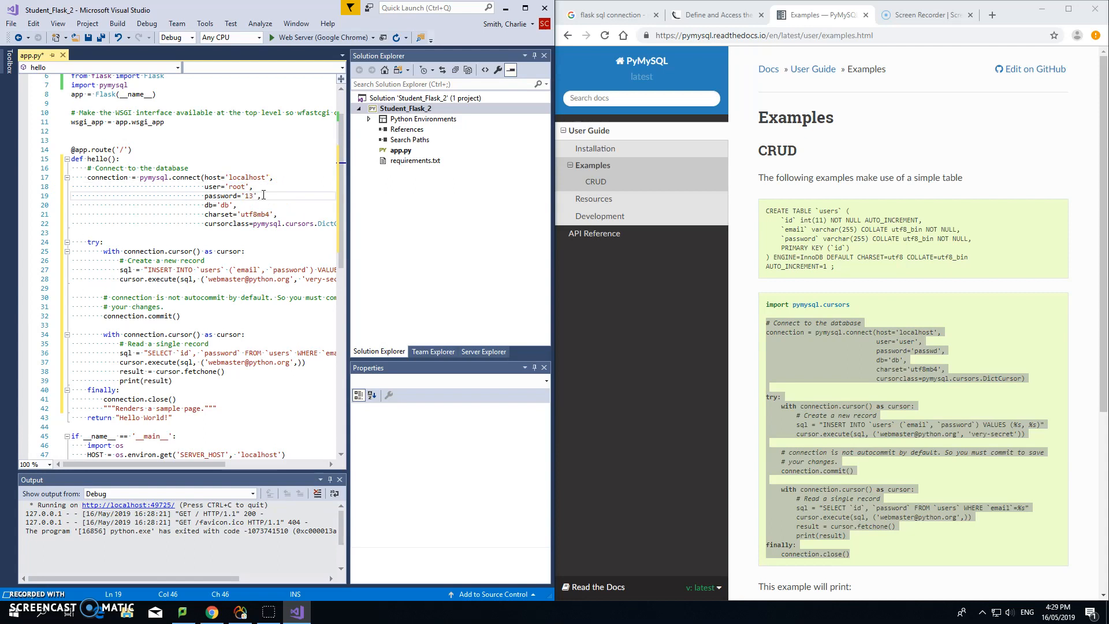
Step: Type 'COM' while editing the pasted PyMySQL example inside hello()
{"action": "type", "text": "COM"}
{"action": "left_click", "coordinate": [203, 205]}
{"action": "type", "text": "Students"}
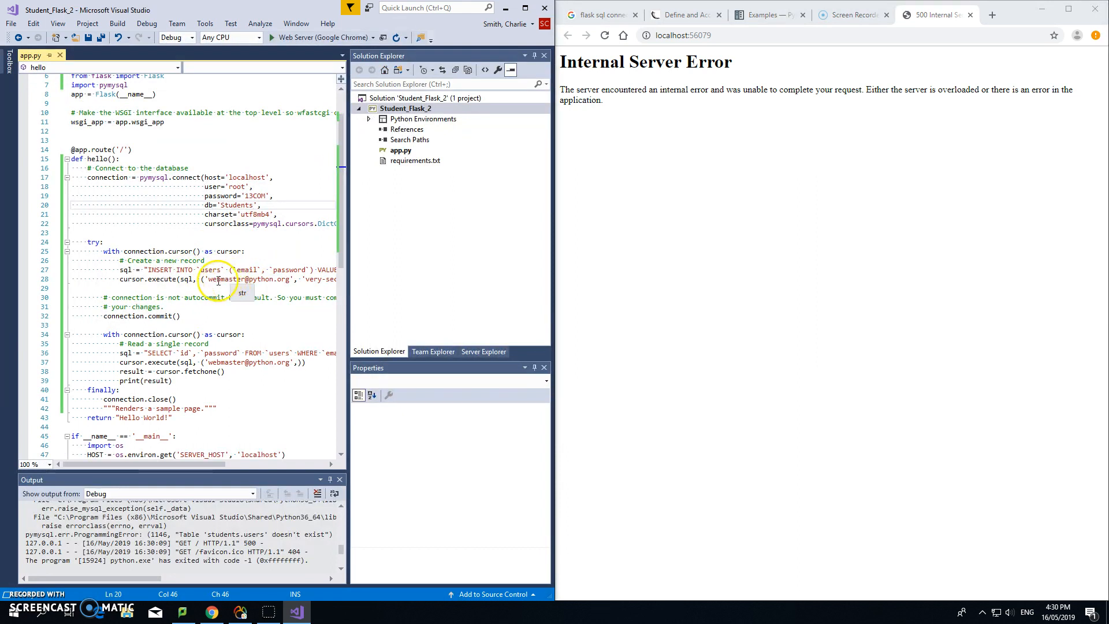
Step: Delete the users INSERT statement and its commit lines from app.py
{"action": "double_click", "coordinate": [210, 270]}
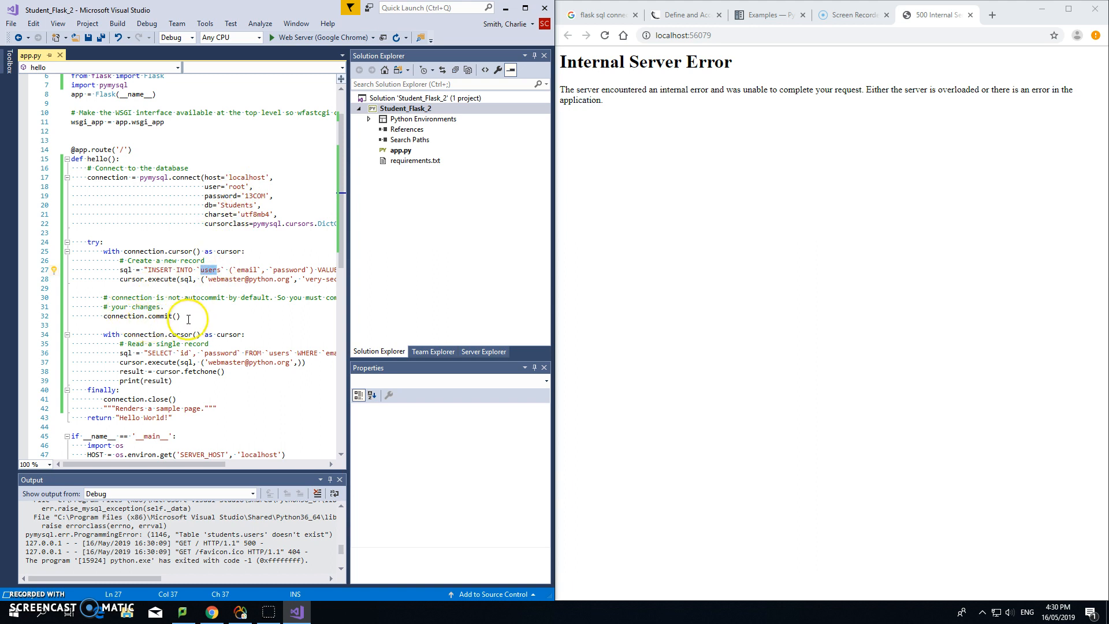
{"action": "left_click_drag", "start_coordinate": [180, 316], "coordinate": [71, 261]}
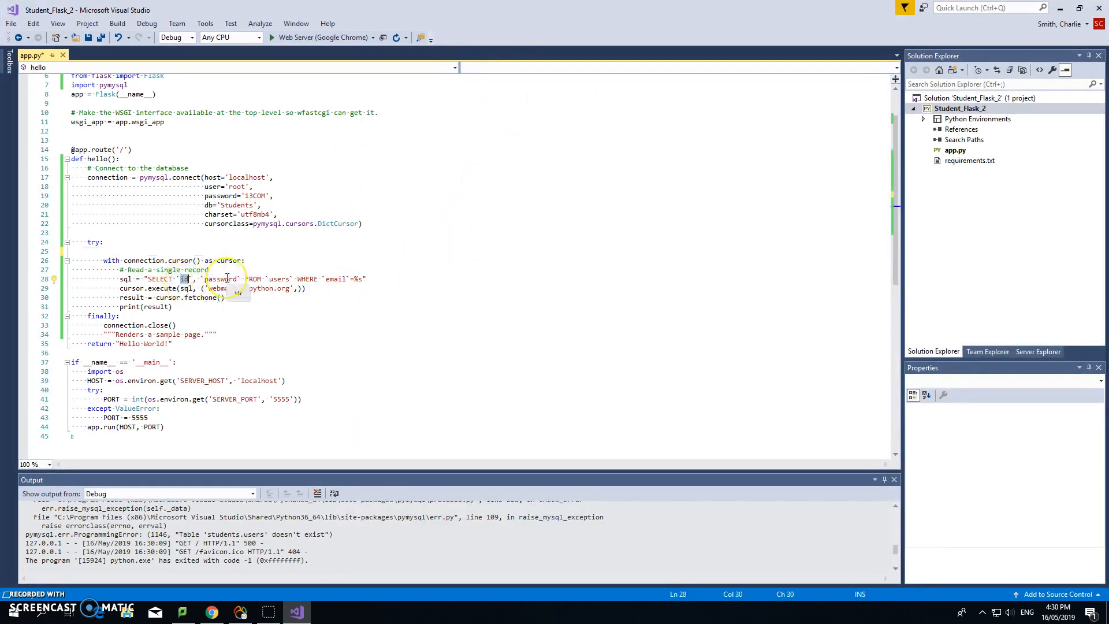
Step: Rename id, password, users to LastName, FirstName, tblStudents and delete the WHERE email clause
{"action": "type", "text": "Last"}
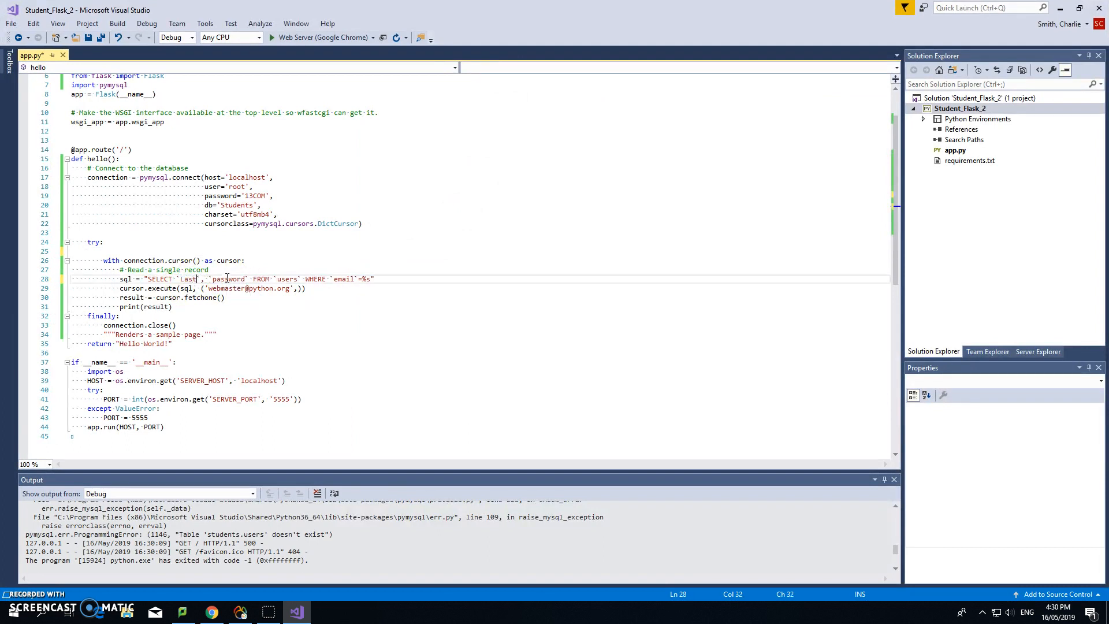
{"action": "double_click", "coordinate": [246, 279]}
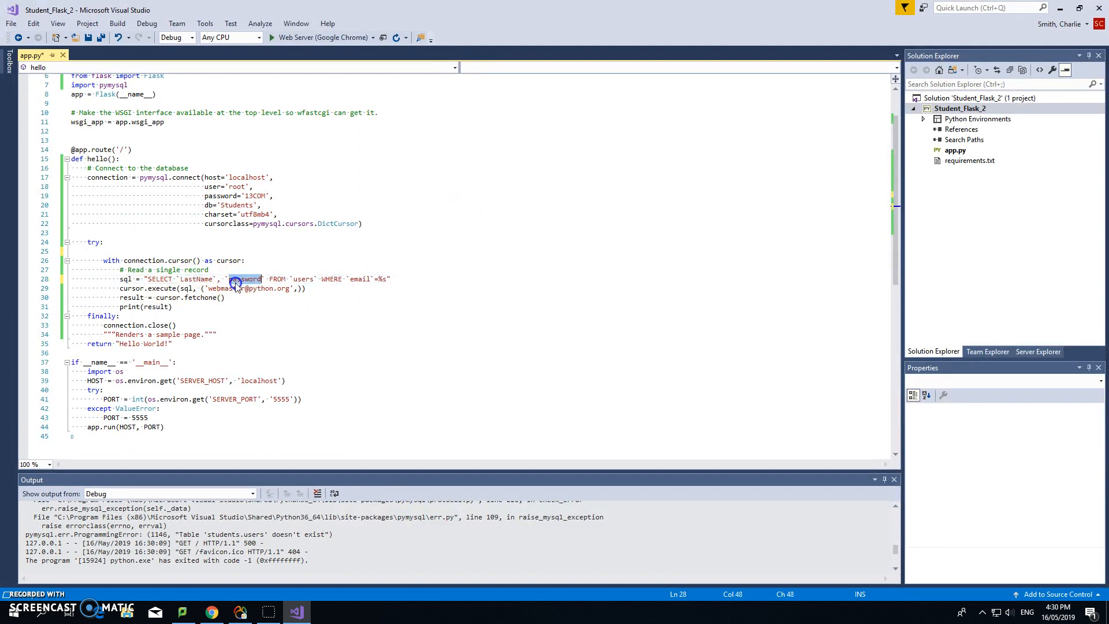
{"action": "type", "text": "FirstName"}
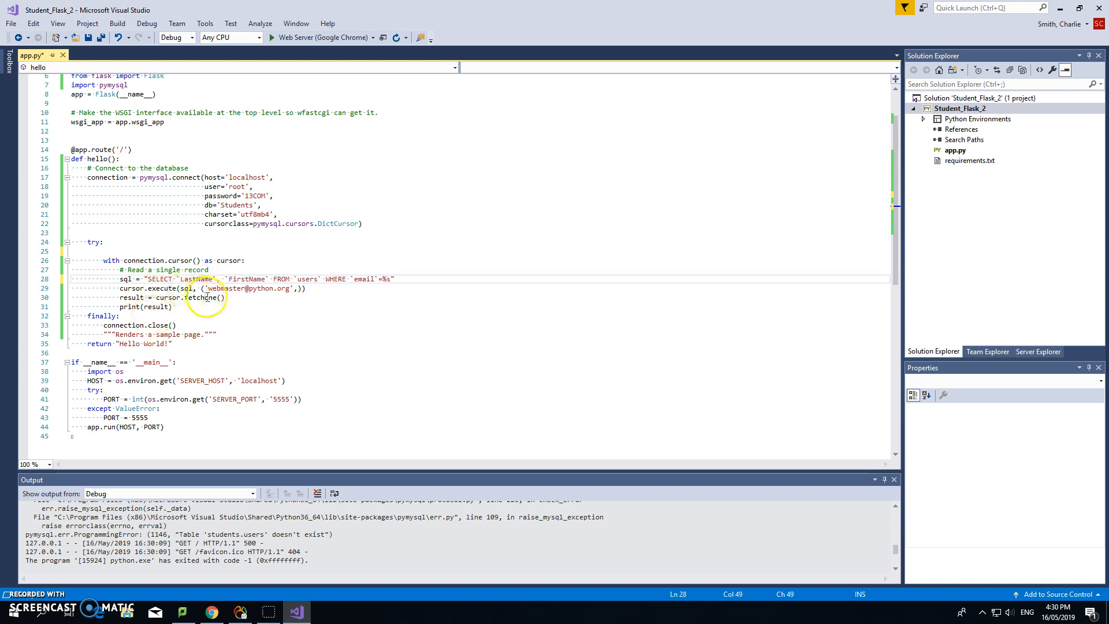
{"action": "double_click", "coordinate": [306, 279]}
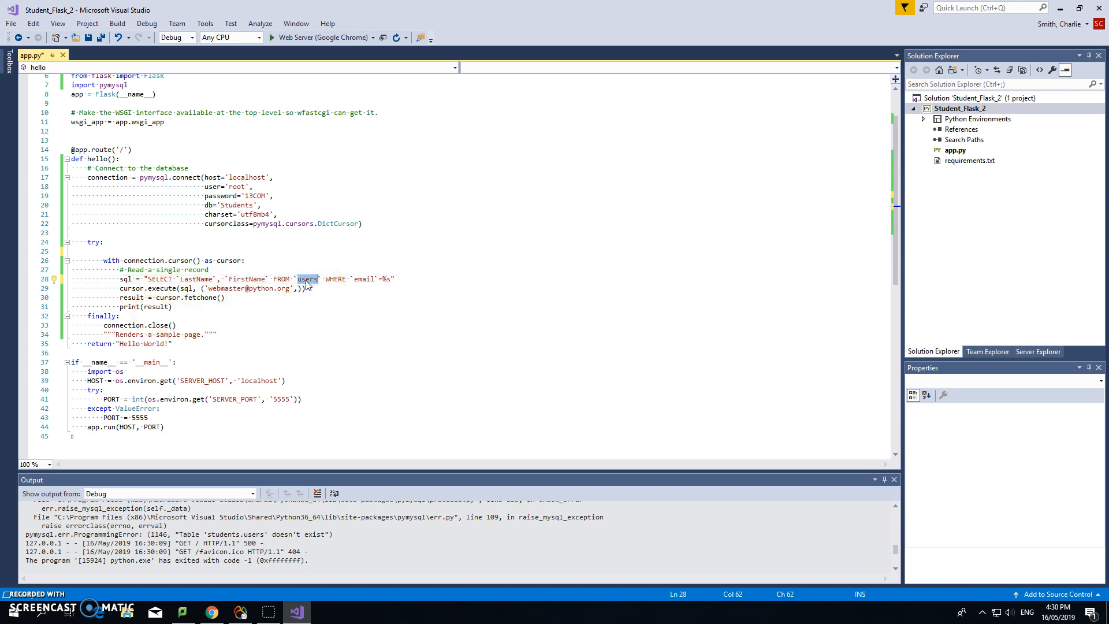
{"action": "type", "text": "tblStudent"}
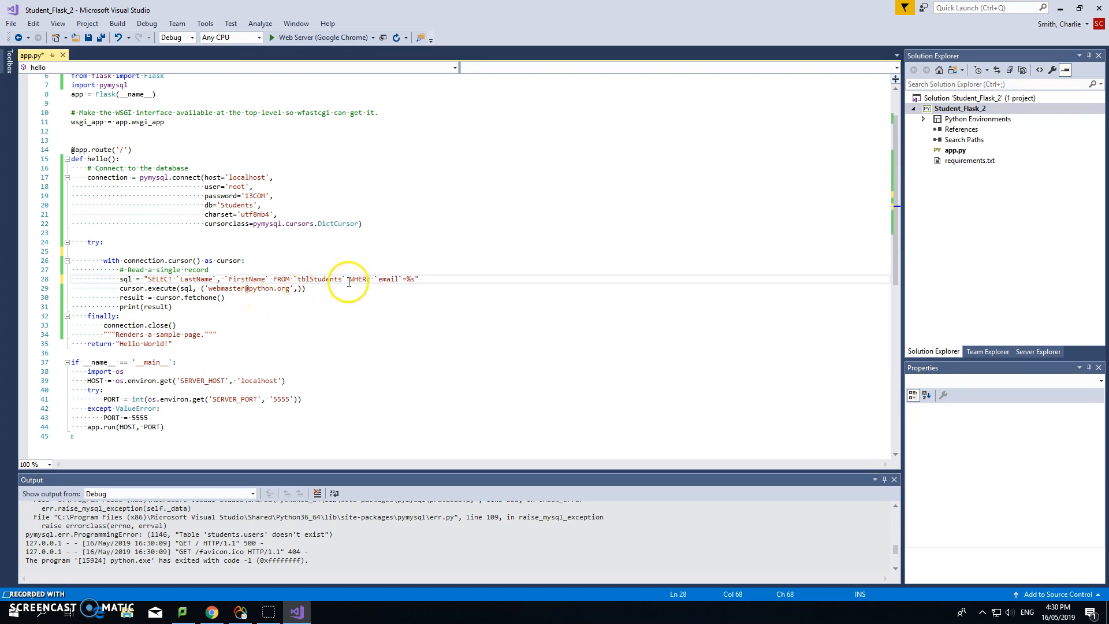
{"action": "left_click_drag", "start_coordinate": [346, 279], "coordinate": [409, 279]}
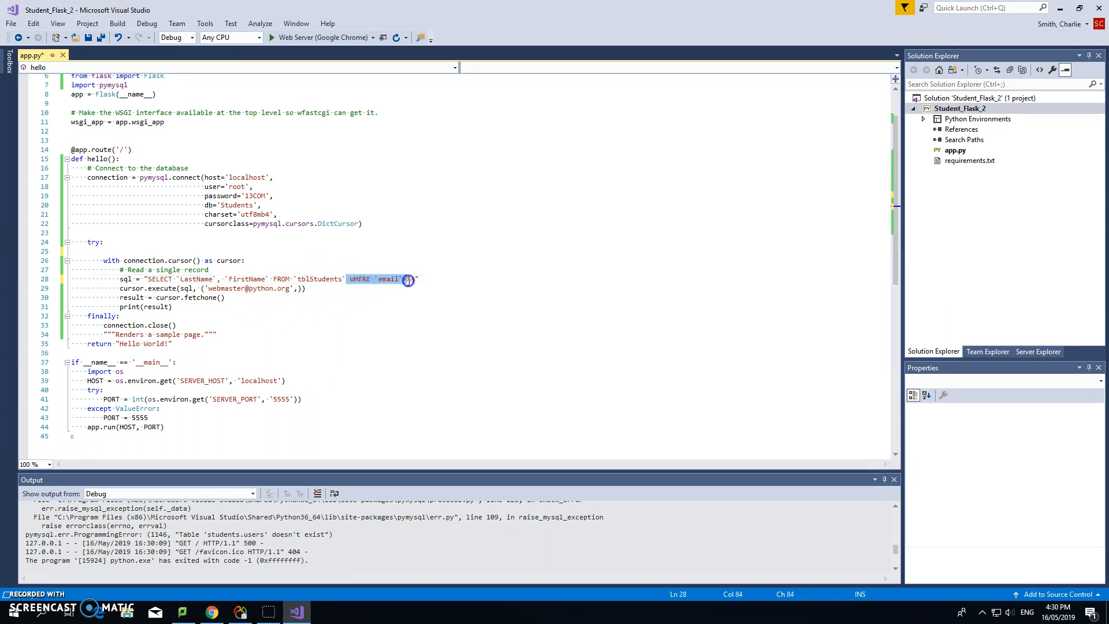
{"action": "type", "text": "=%s"}
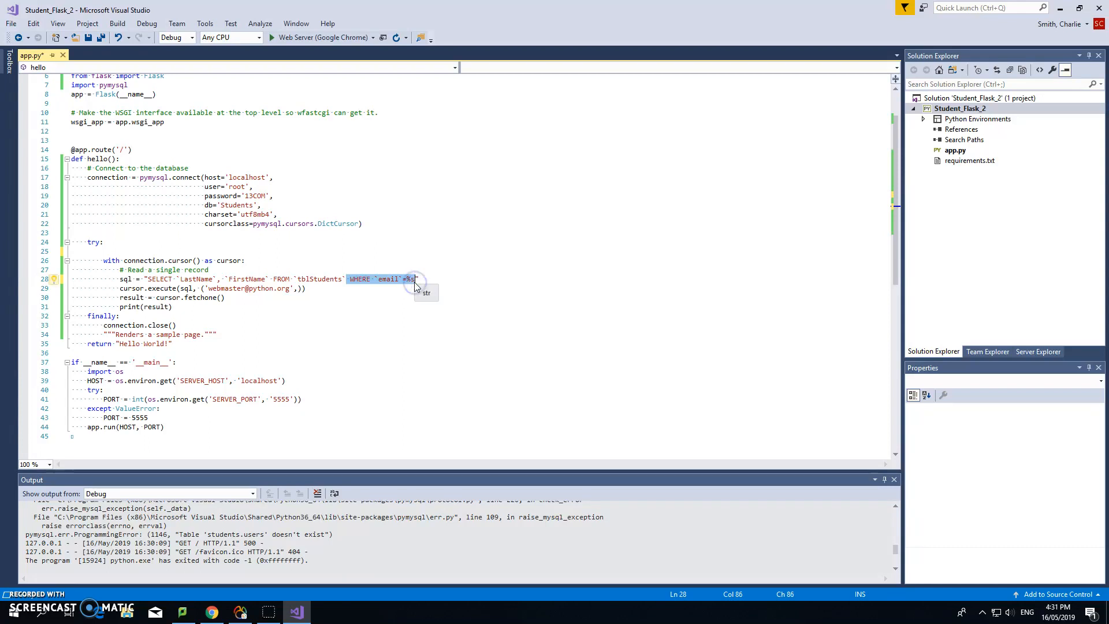
{"action": "key", "text": "Delete"}
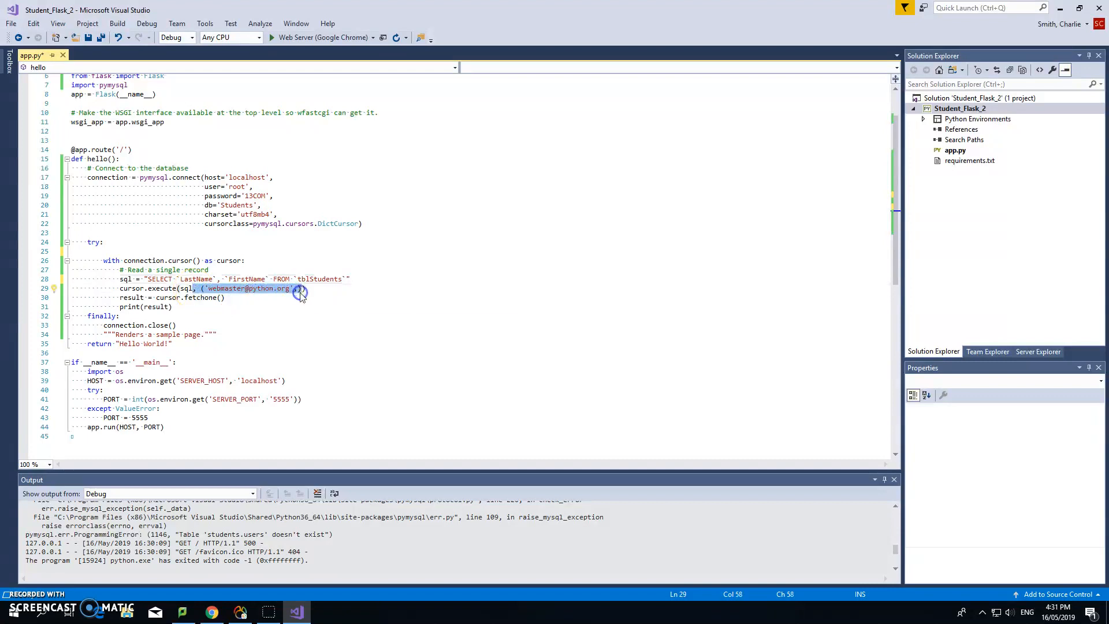
{"action": "key", "text": "Delete"}
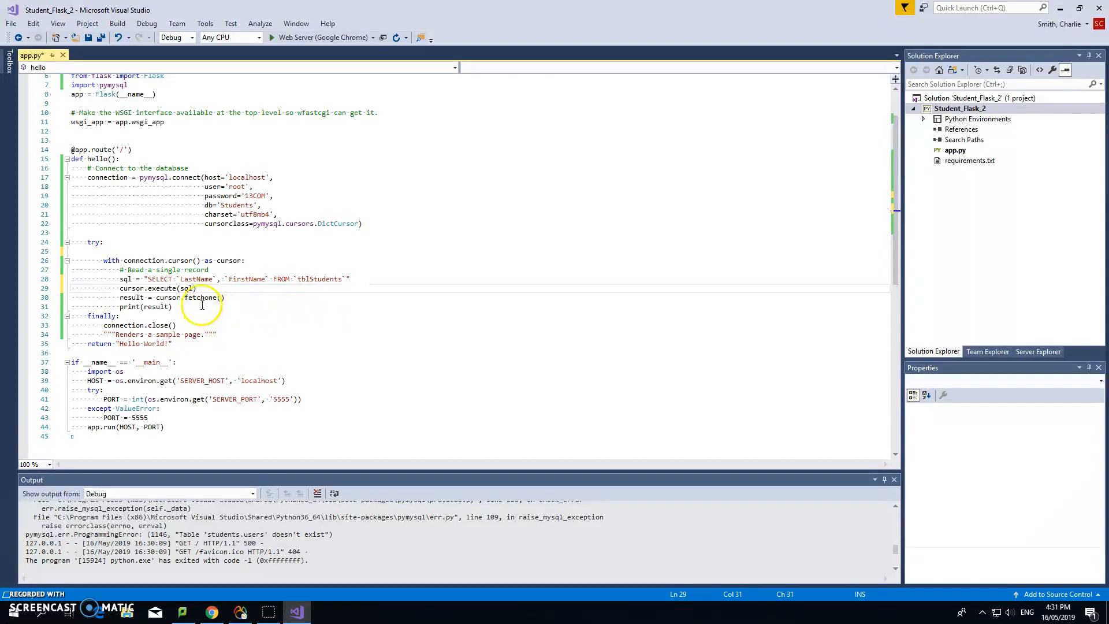
{"action": "mouse_move", "coordinate": [131, 297]}
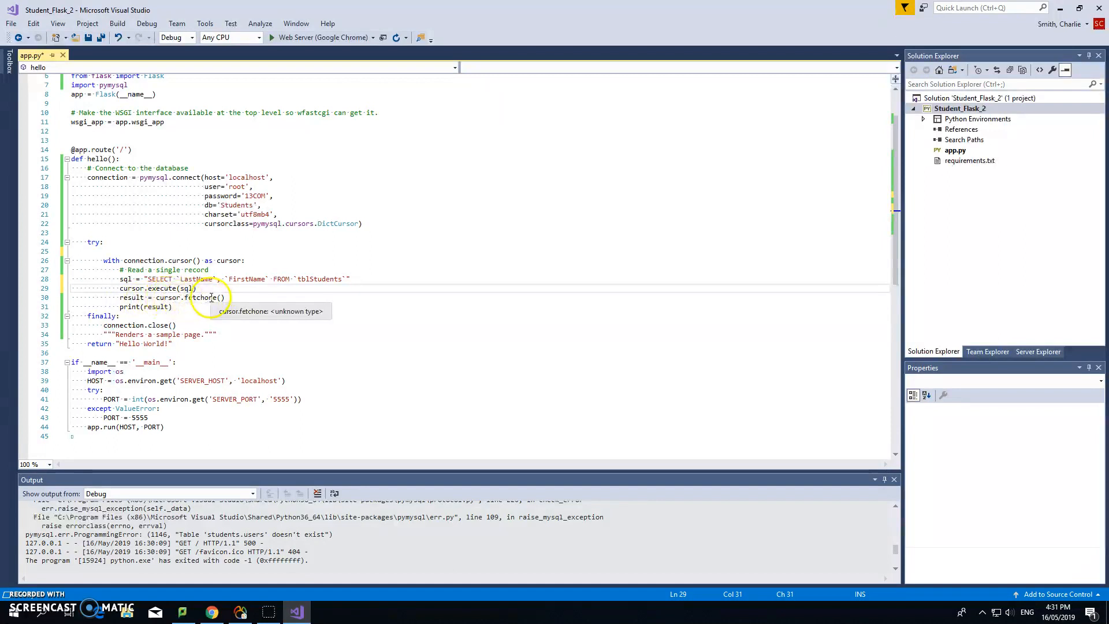
{"action": "mouse_move", "coordinate": [154, 307]}
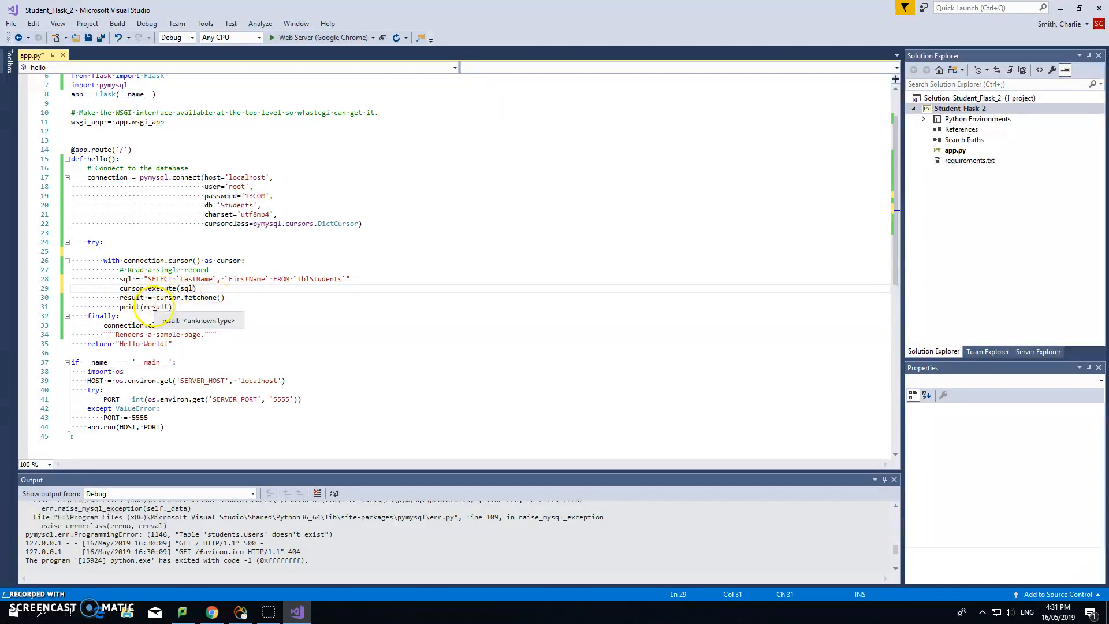
{"action": "mouse_move", "coordinate": [217, 126]}
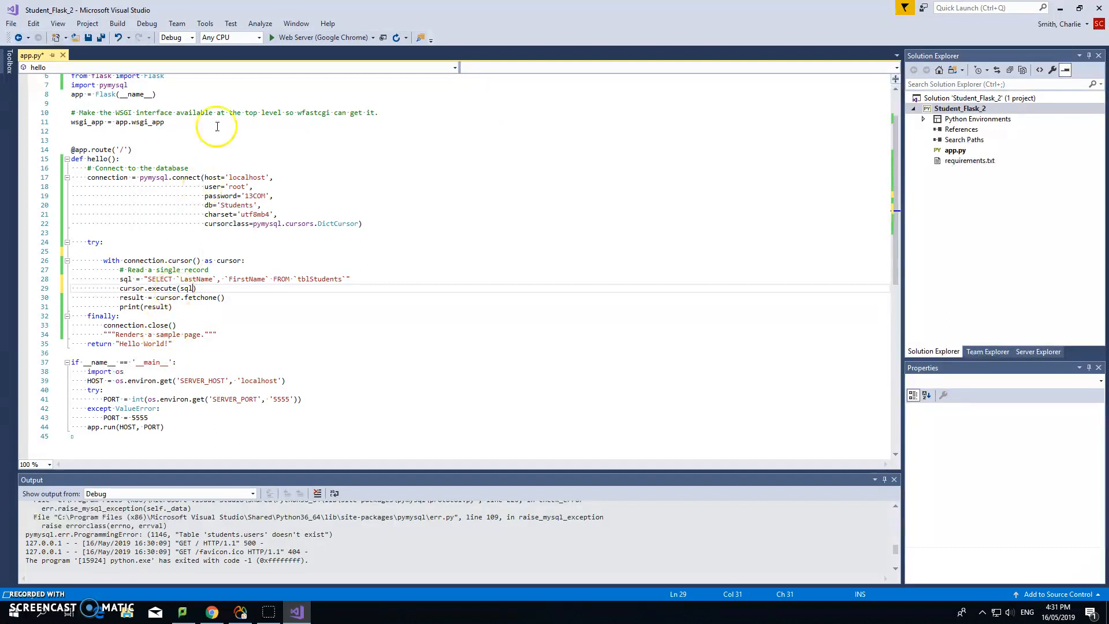
{"action": "mouse_move", "coordinate": [336, 38]}
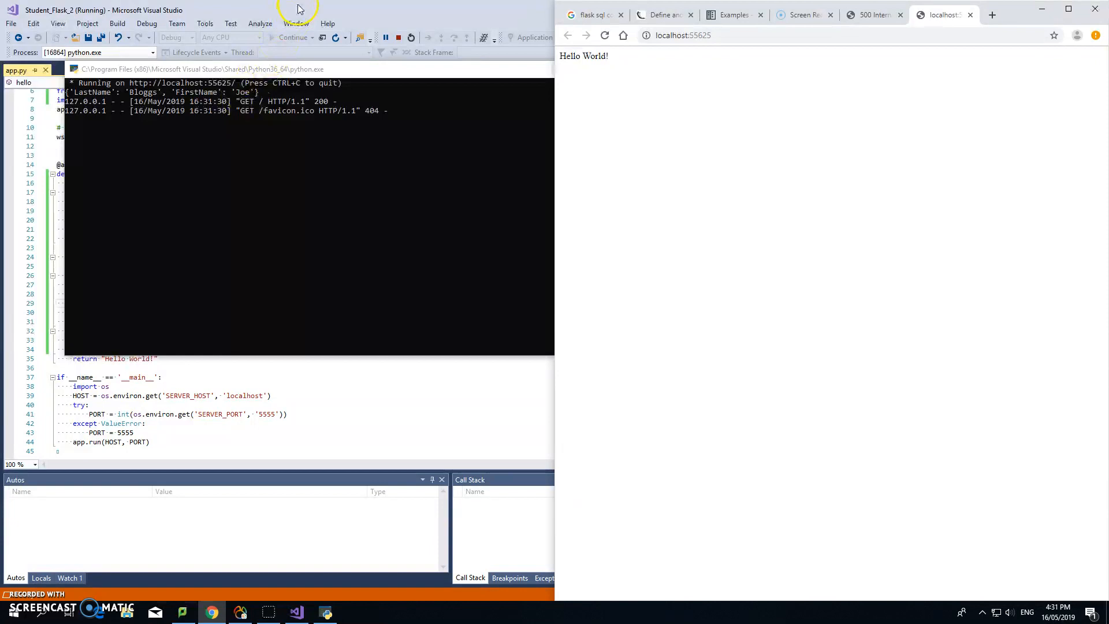
{"action": "mouse_move", "coordinate": [744, 154]}
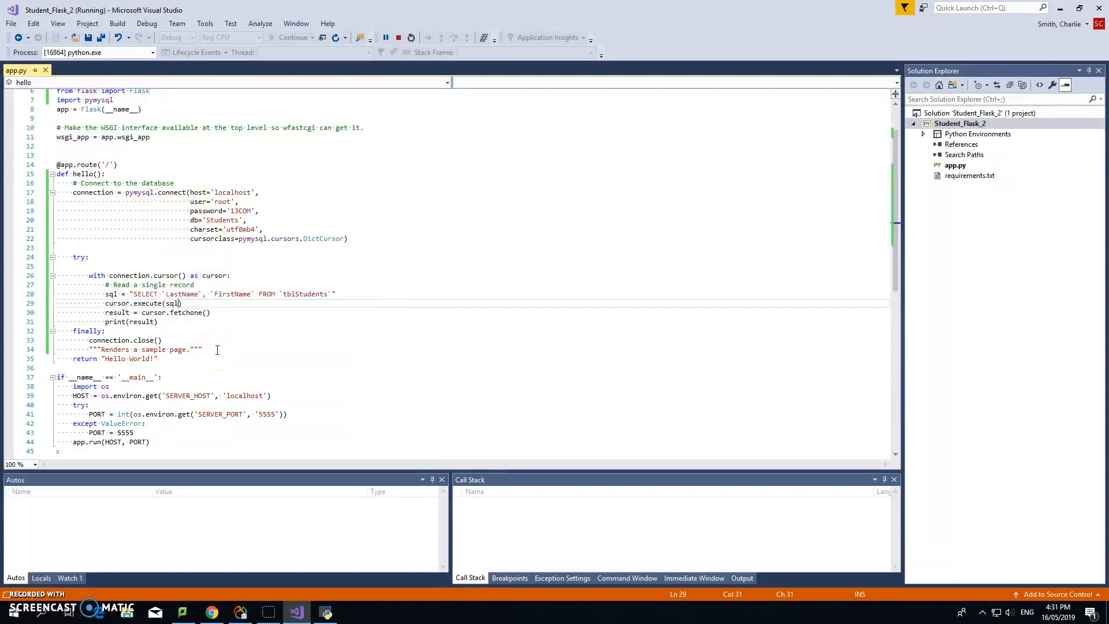
{"action": "mouse_move", "coordinate": [235, 340]}
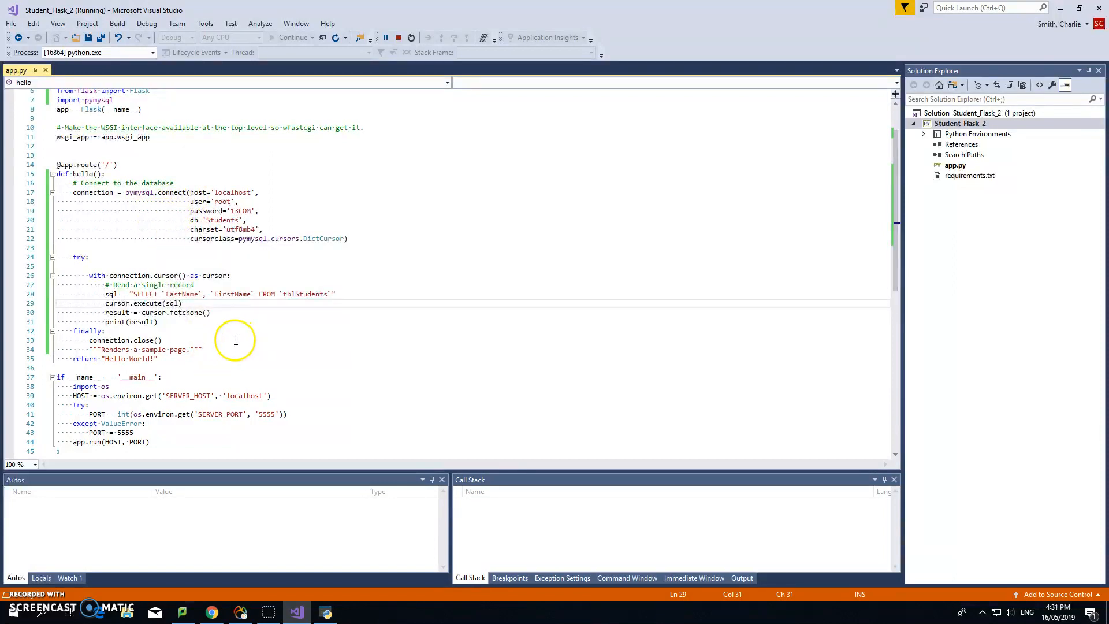